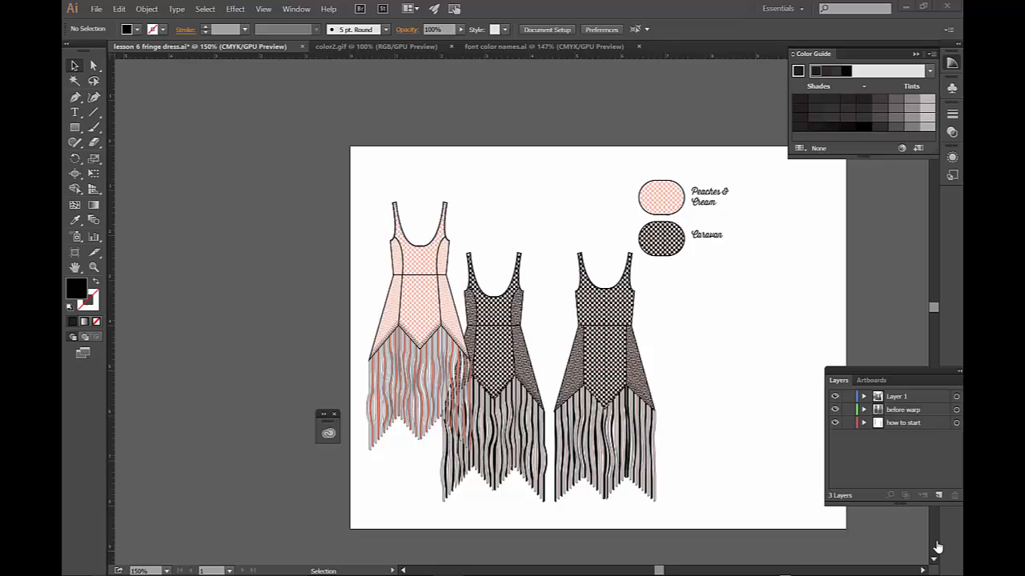
{"action": "mouse_move", "coordinate": [622, 424]}
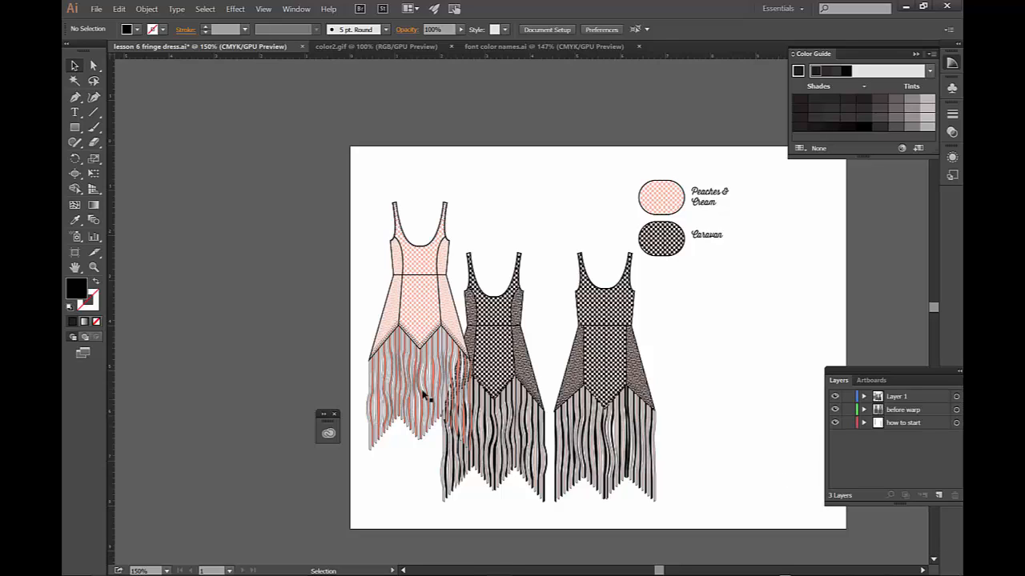
{"action": "mouse_move", "coordinate": [498, 365]}
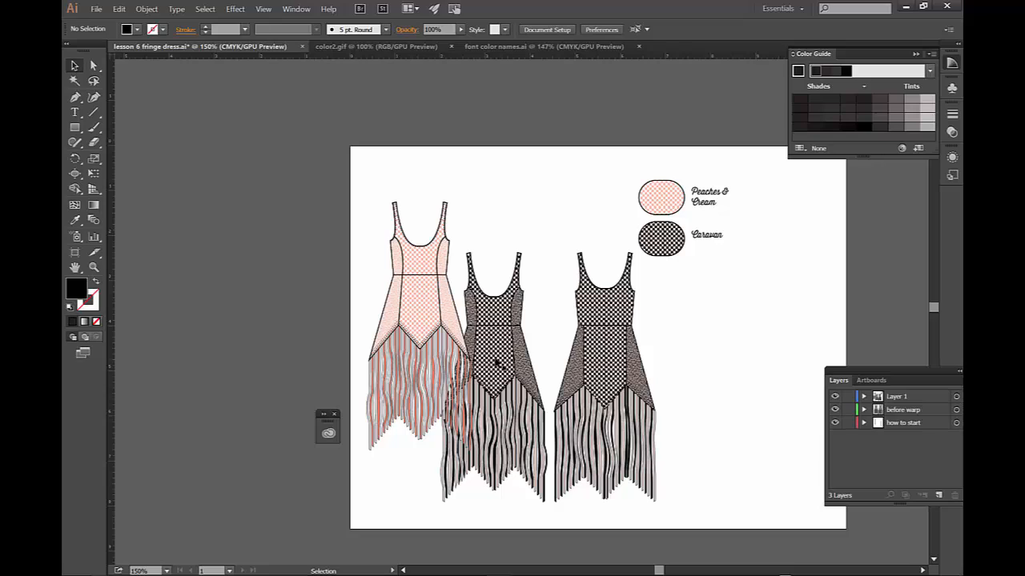
Hide the finished pink dress layer, leaving the before-warp fringe layer visible.
{"action": "left_click", "coordinate": [835, 397]}
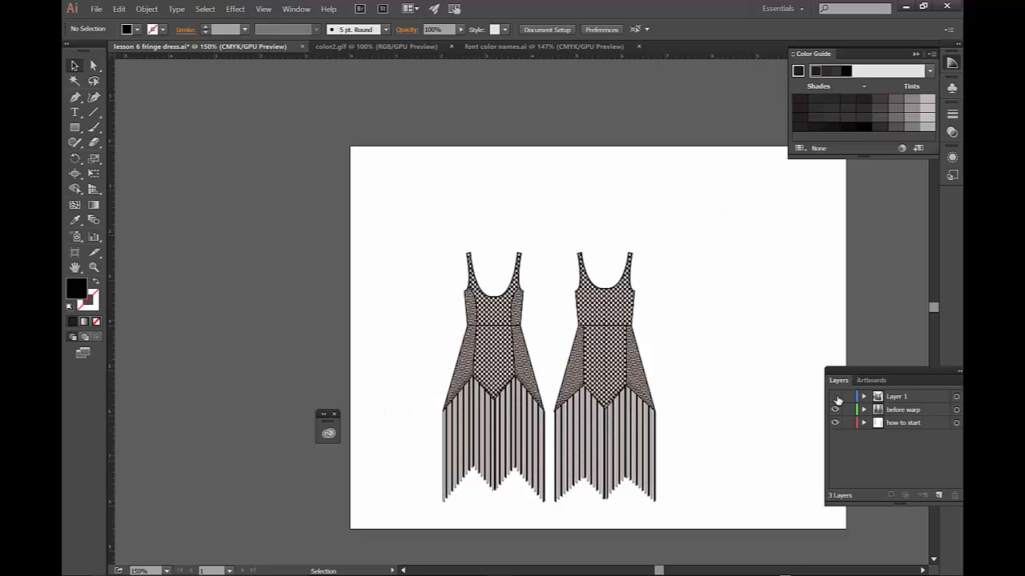
{"action": "left_click", "coordinate": [835, 396]}
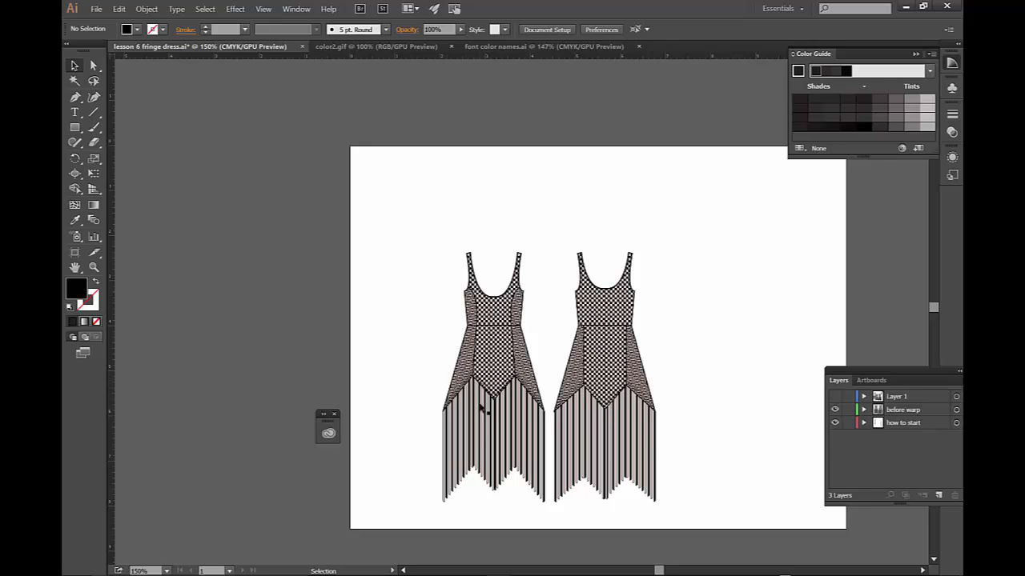
{"action": "mouse_move", "coordinate": [464, 405]}
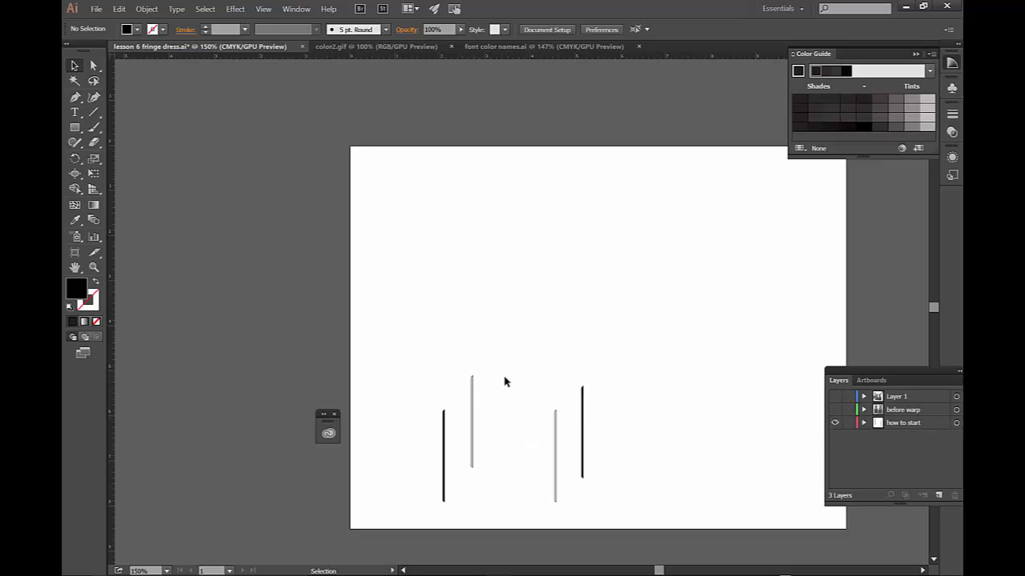
{"action": "left_click", "coordinate": [835, 410]}
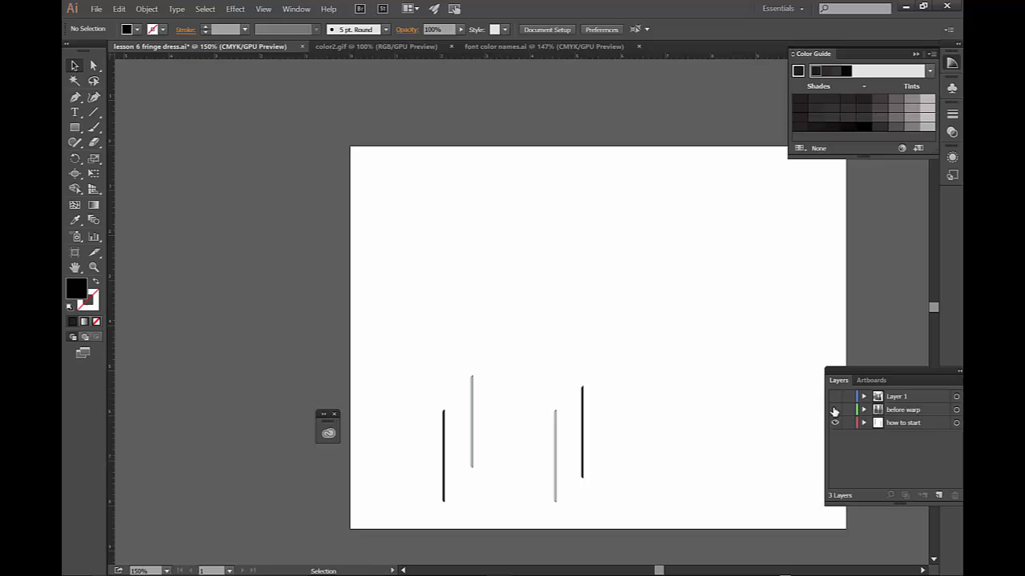
{"action": "left_click", "coordinate": [835, 396]}
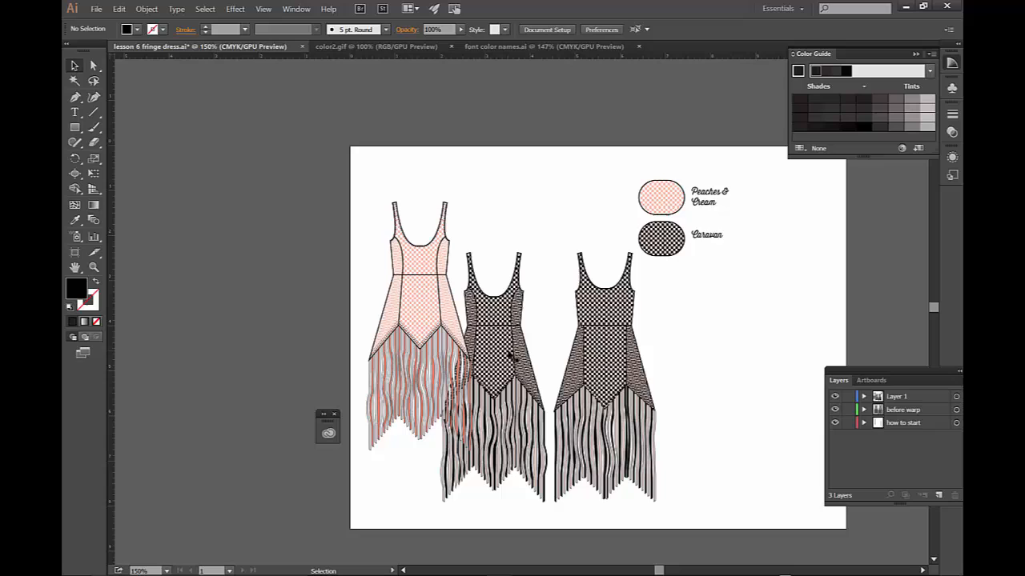
{"action": "left_click", "coordinate": [835, 397]}
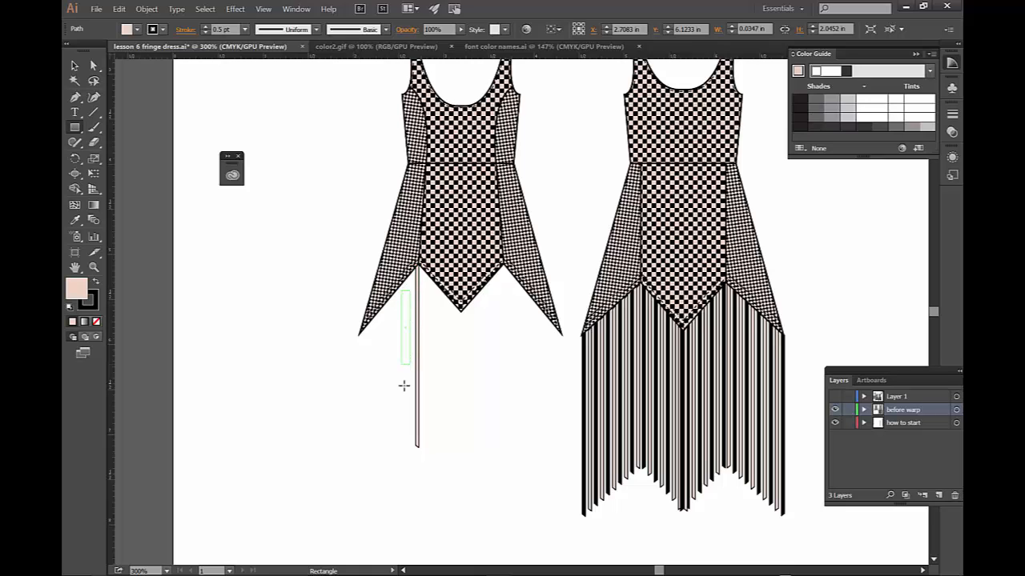
Move the pink strip up under the hem and refit its corner points.
{"action": "left_click_drag", "start_coordinate": [405, 386], "coordinate": [405, 460]}
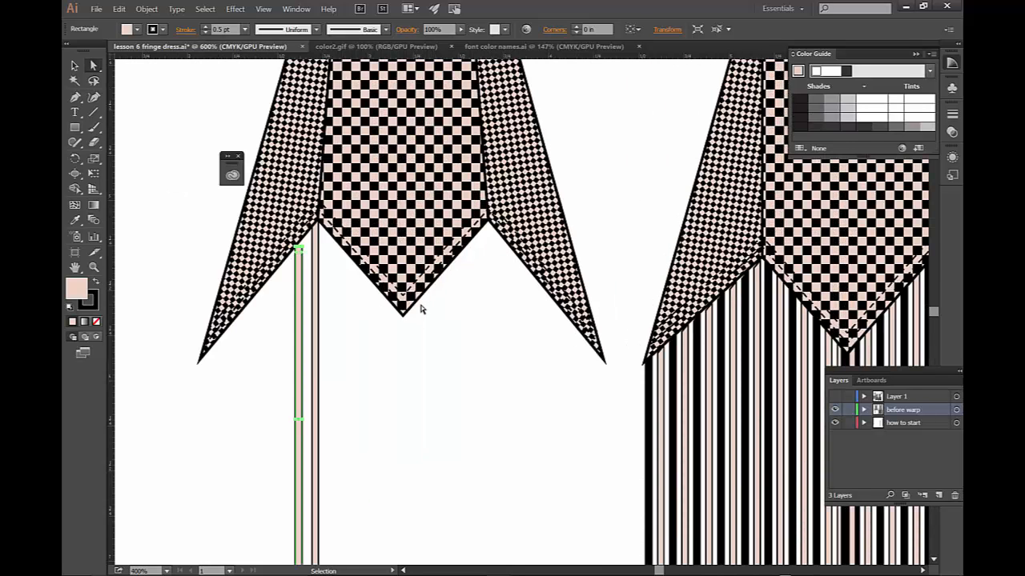
{"action": "left_click", "coordinate": [92, 80]}
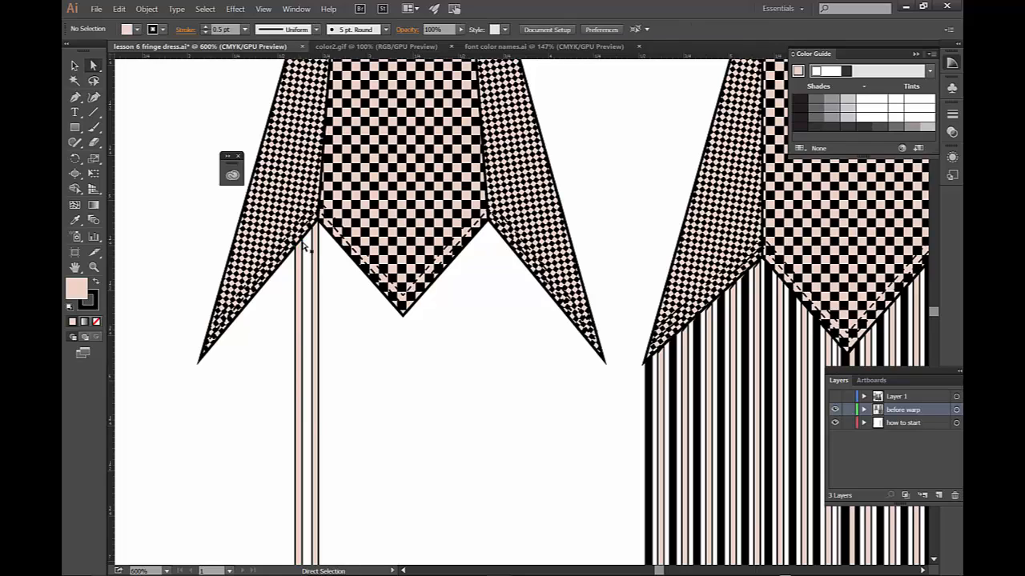
{"action": "left_click", "coordinate": [297, 244]}
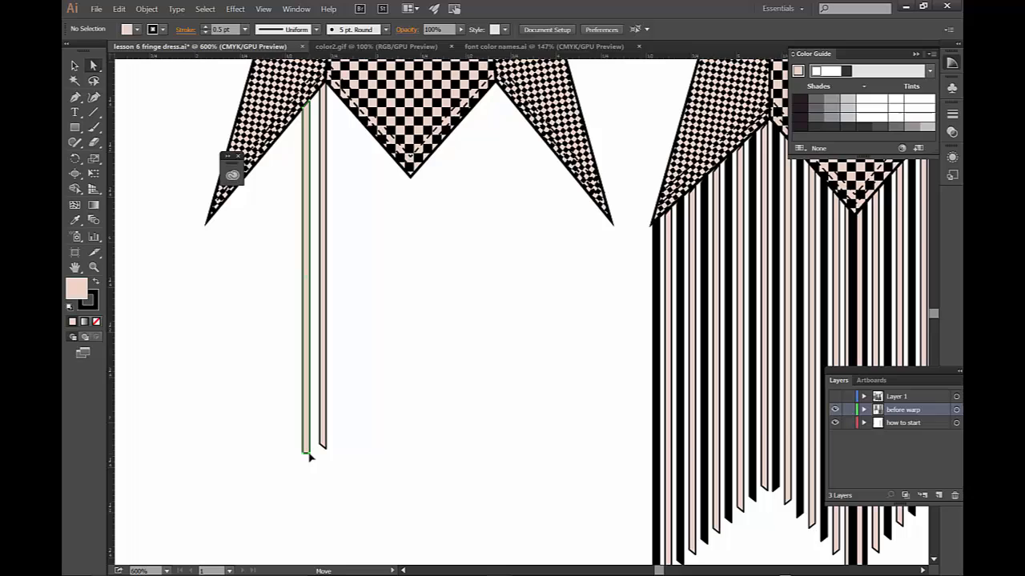
{"action": "left_click", "coordinate": [309, 456]}
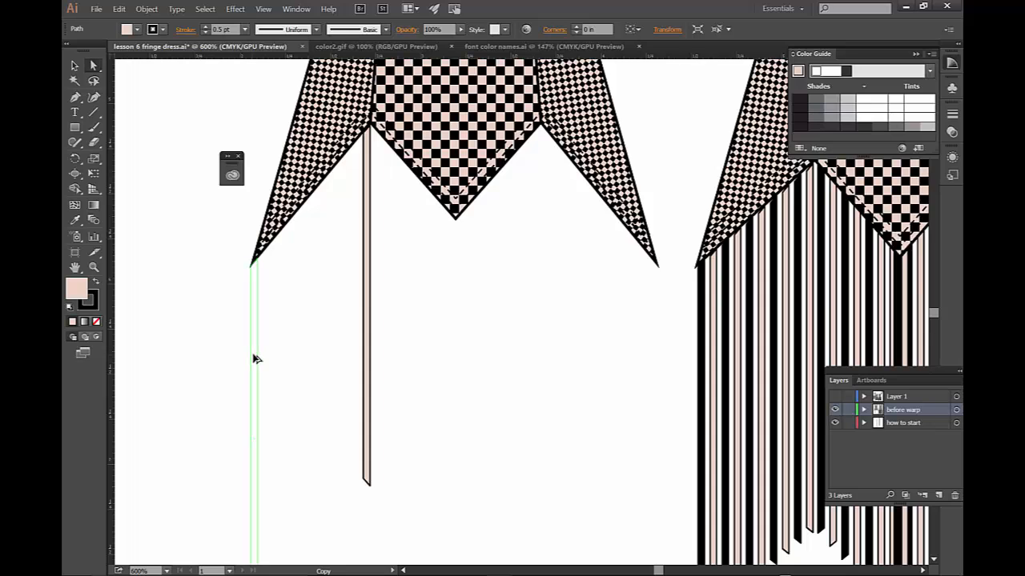
Place a copy of the pink strip at the hem's outer left point.
{"action": "left_click", "coordinate": [302, 336]}
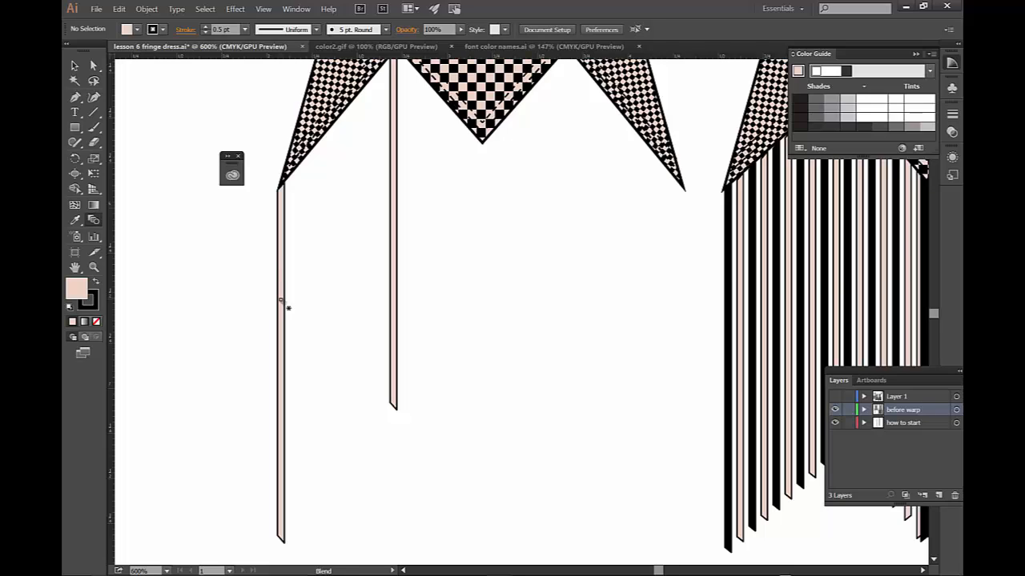
{"action": "mouse_move", "coordinate": [380, 242]}
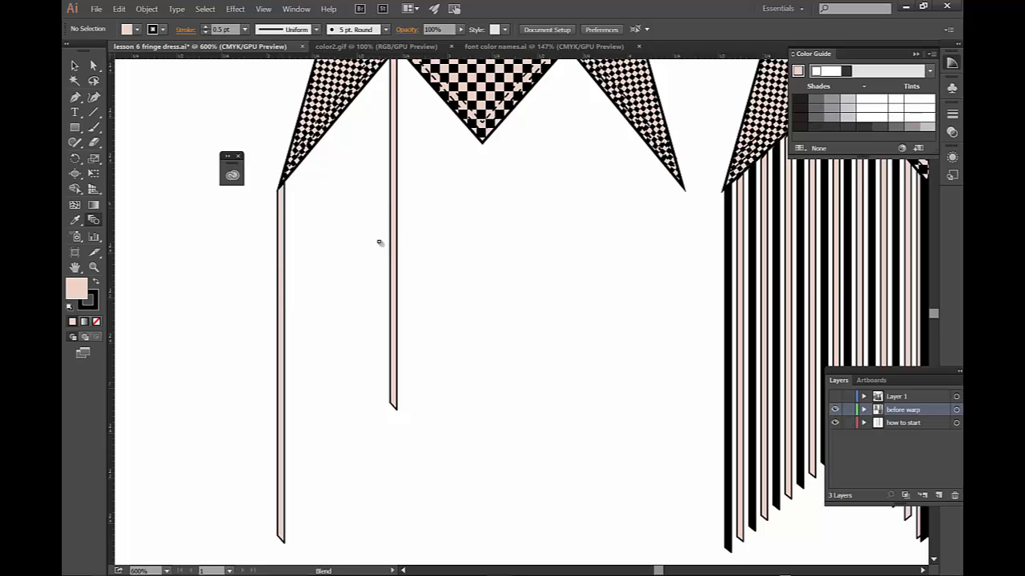
{"action": "mouse_move", "coordinate": [400, 205]}
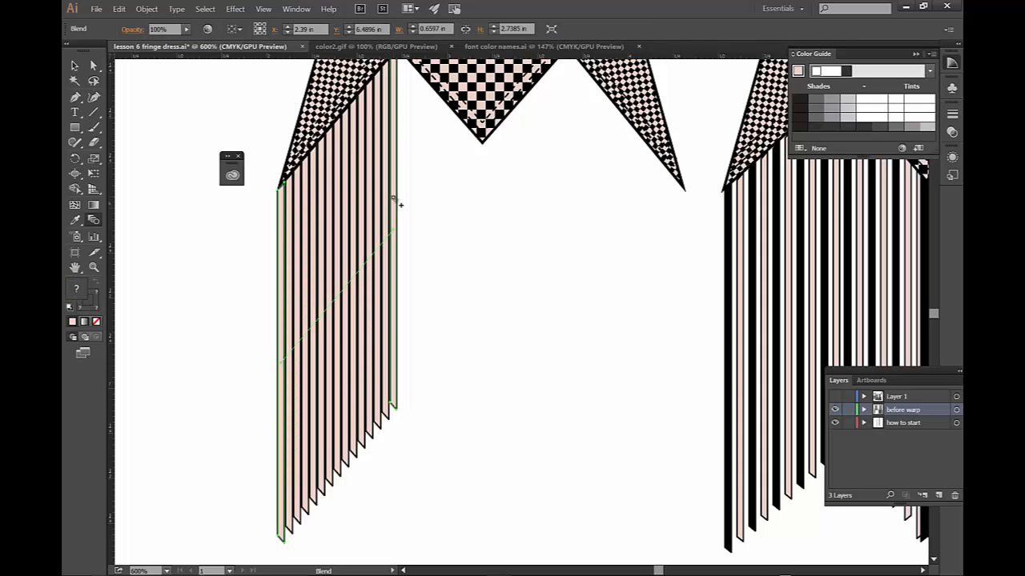
{"action": "mouse_move", "coordinate": [94, 220]}
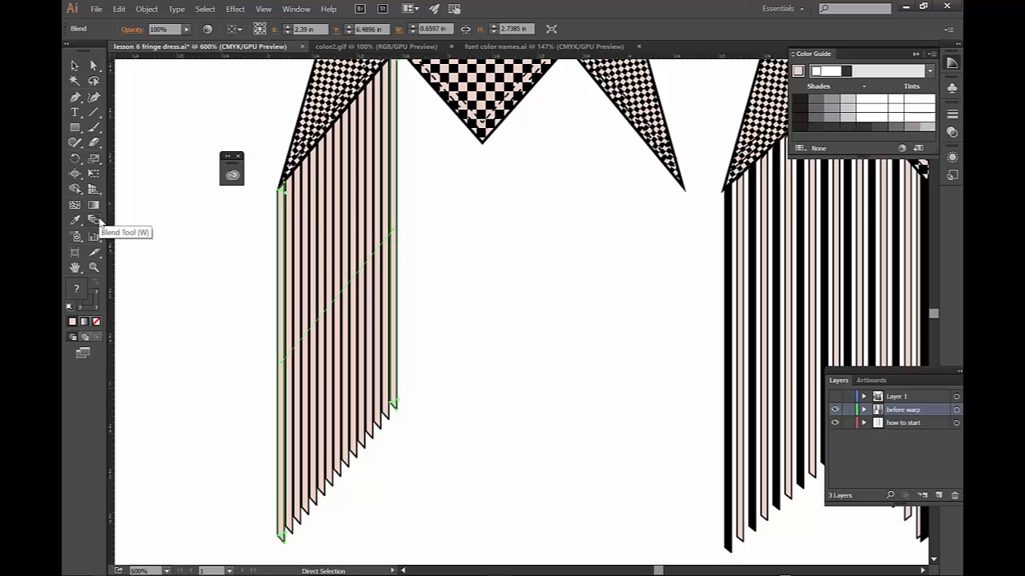
{"action": "mouse_move", "coordinate": [94, 220]}
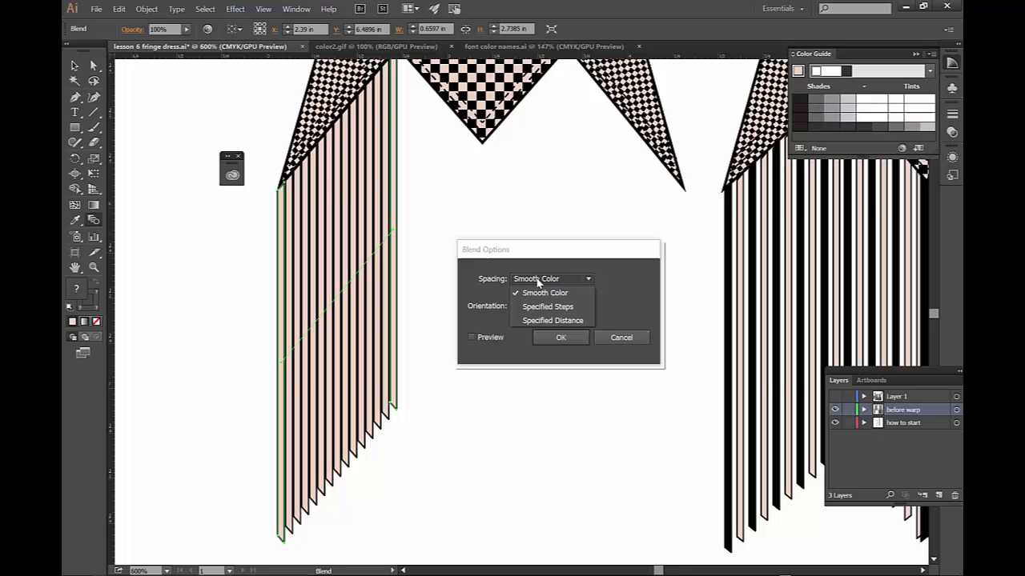
Space the blended strips by Specified Distance of 0.1 in, previewing the result.
{"action": "left_click", "coordinate": [552, 320]}
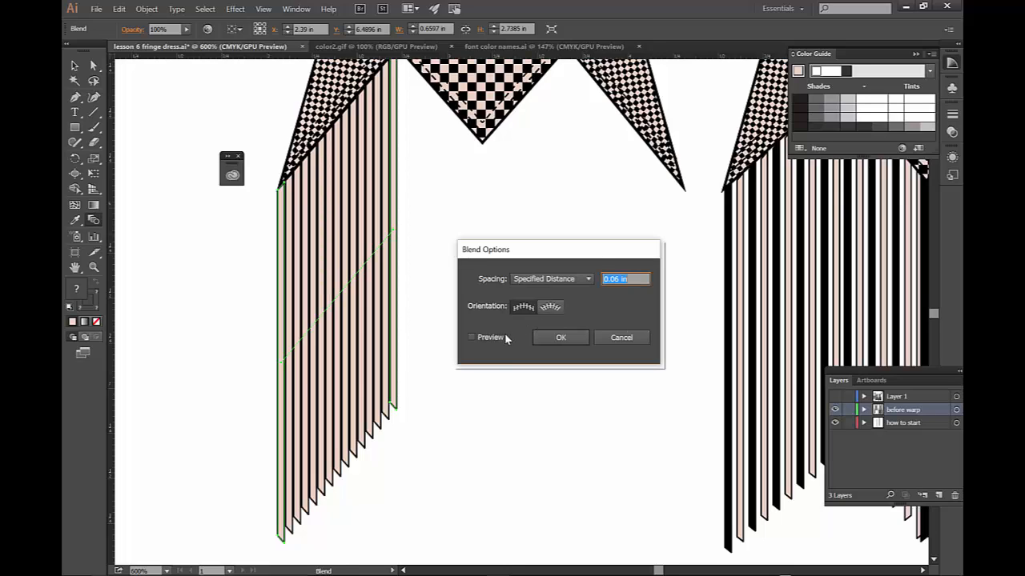
{"action": "left_click", "coordinate": [471, 337]}
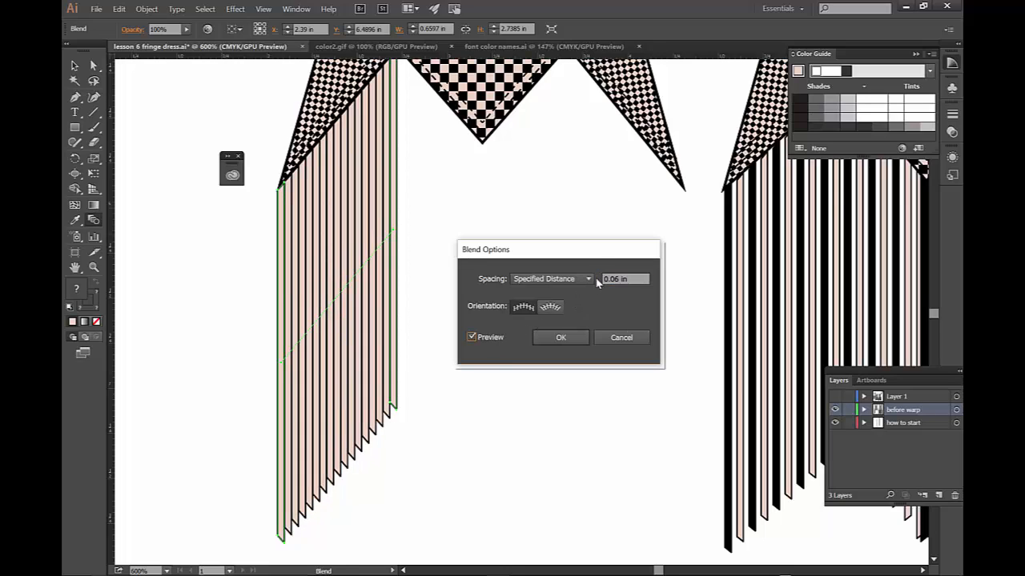
{"action": "triple_click", "coordinate": [625, 279]}
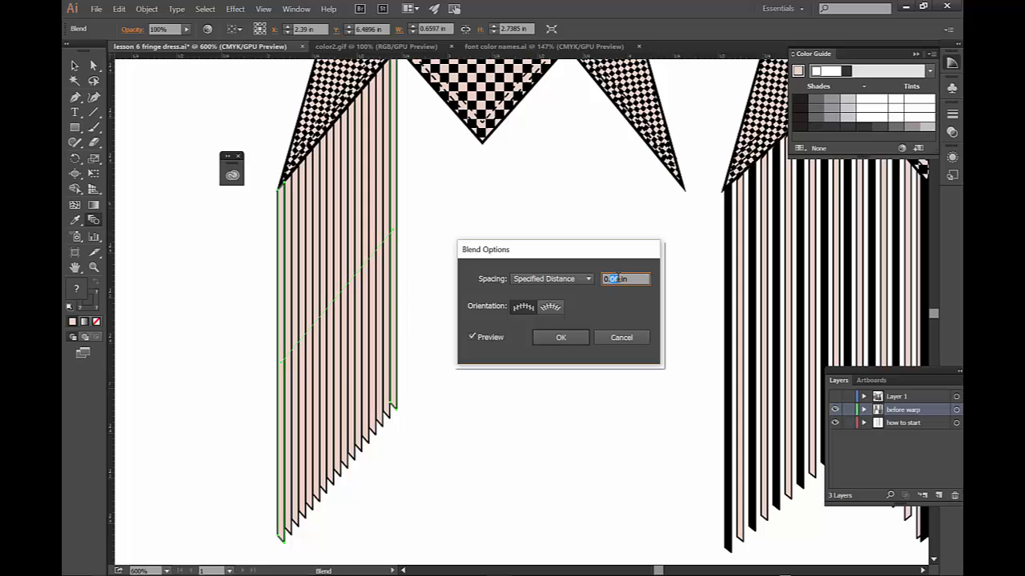
{"action": "left_click", "coordinate": [472, 337]}
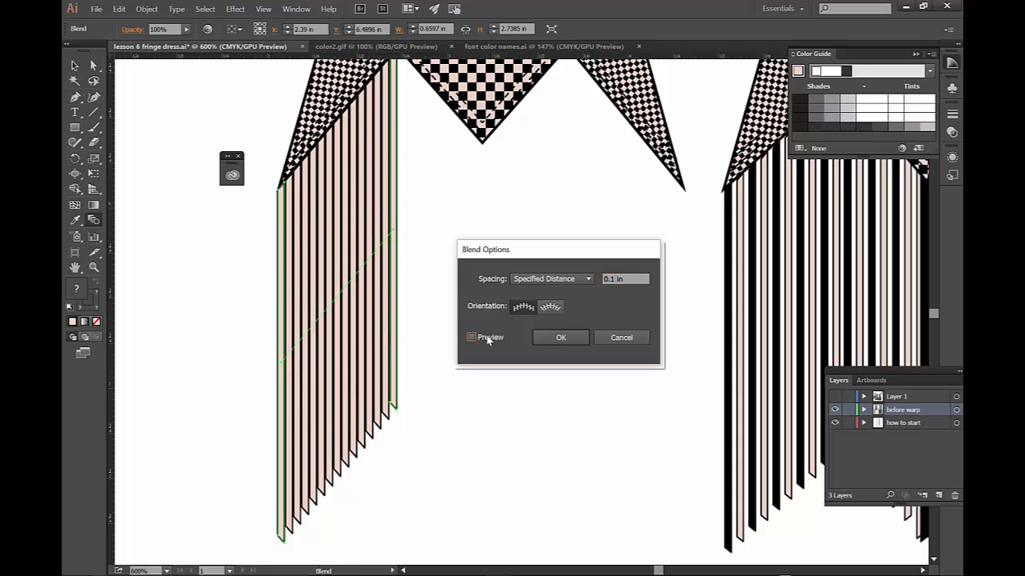
{"action": "left_click", "coordinate": [471, 337]}
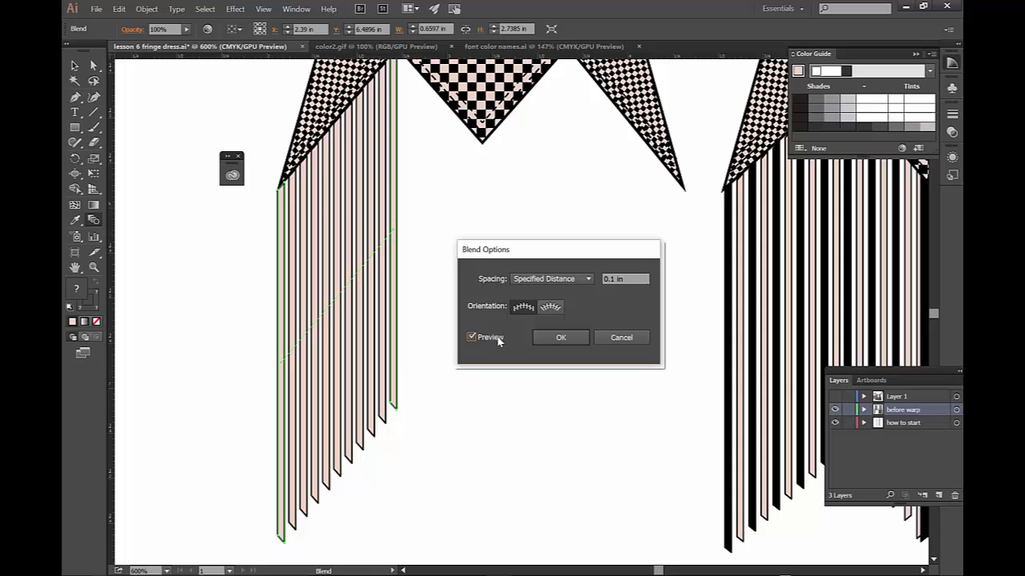
{"action": "left_click", "coordinate": [561, 337]}
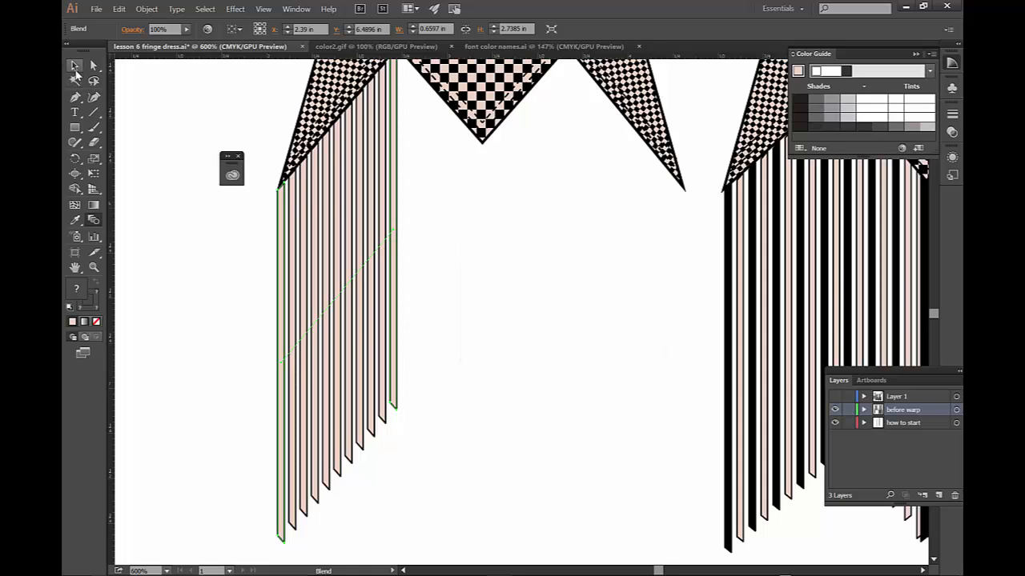
Reselect the pink fringe blend and switch its spacing to Specified Steps.
{"action": "left_click", "coordinate": [76, 66]}
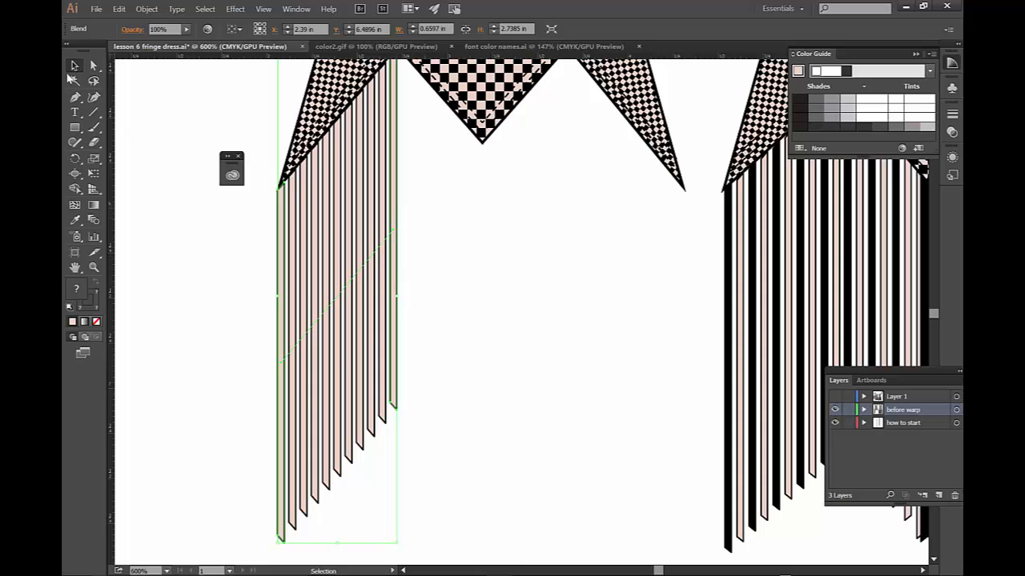
{"action": "mouse_move", "coordinate": [179, 226]}
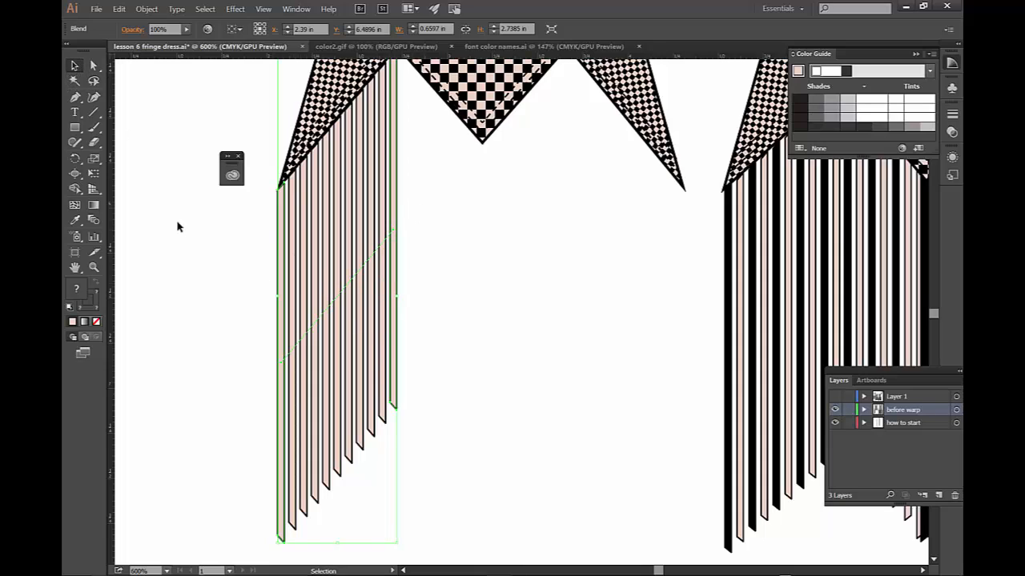
{"action": "left_click", "coordinate": [75, 78]}
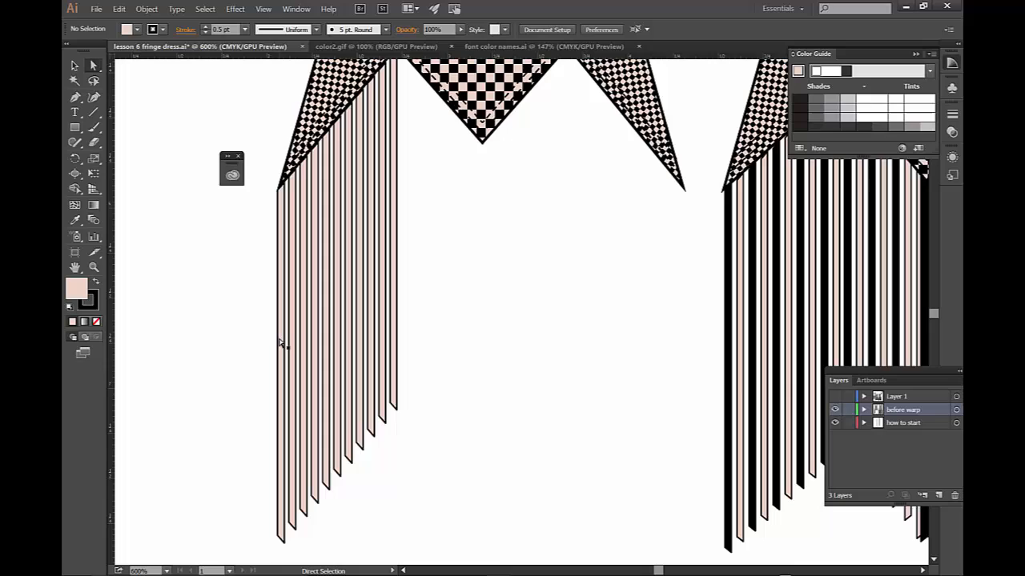
{"action": "left_click", "coordinate": [278, 360]}
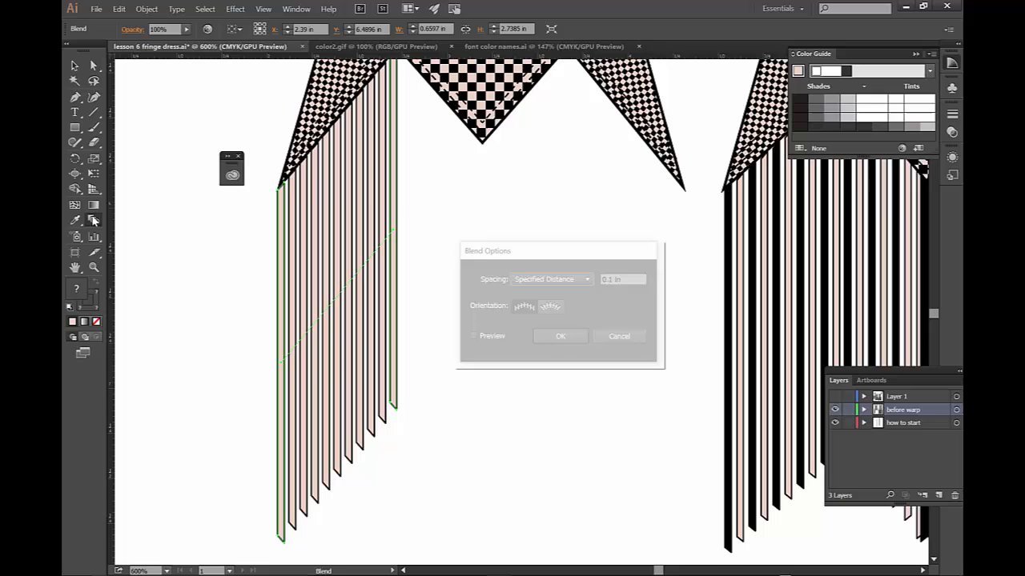
{"action": "left_click", "coordinate": [551, 278]}
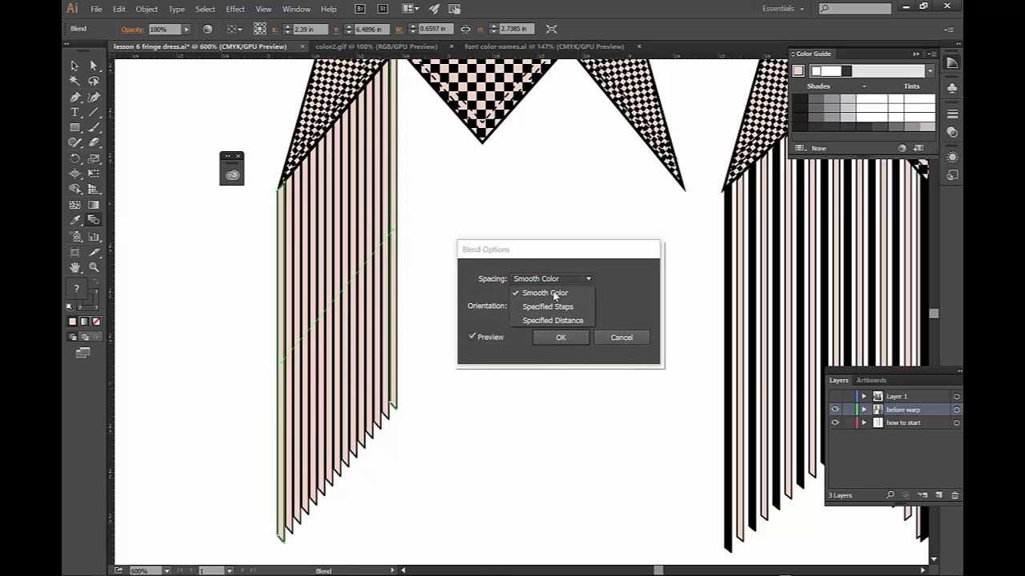
{"action": "left_click", "coordinate": [548, 307]}
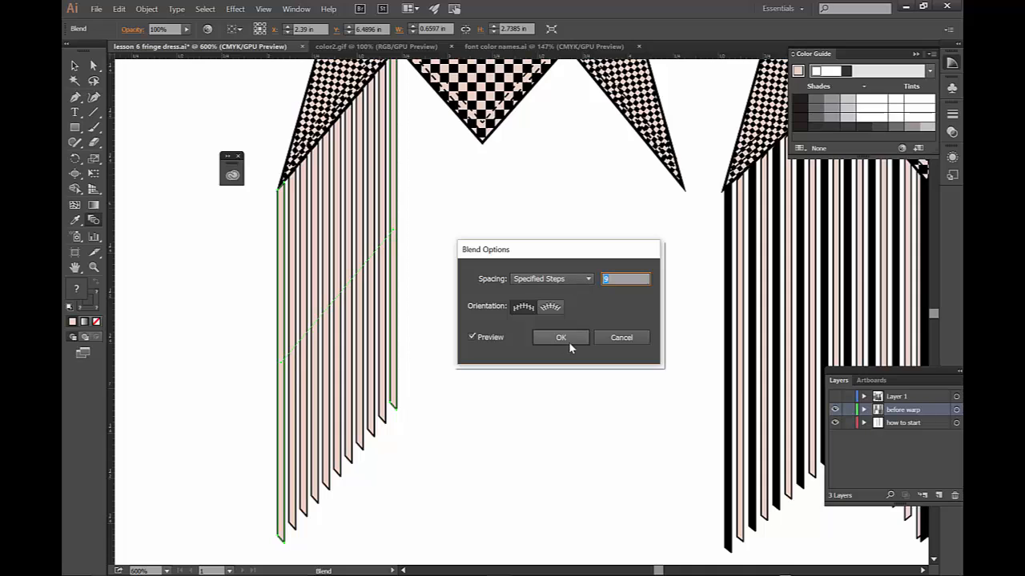
{"action": "left_click", "coordinate": [560, 337]}
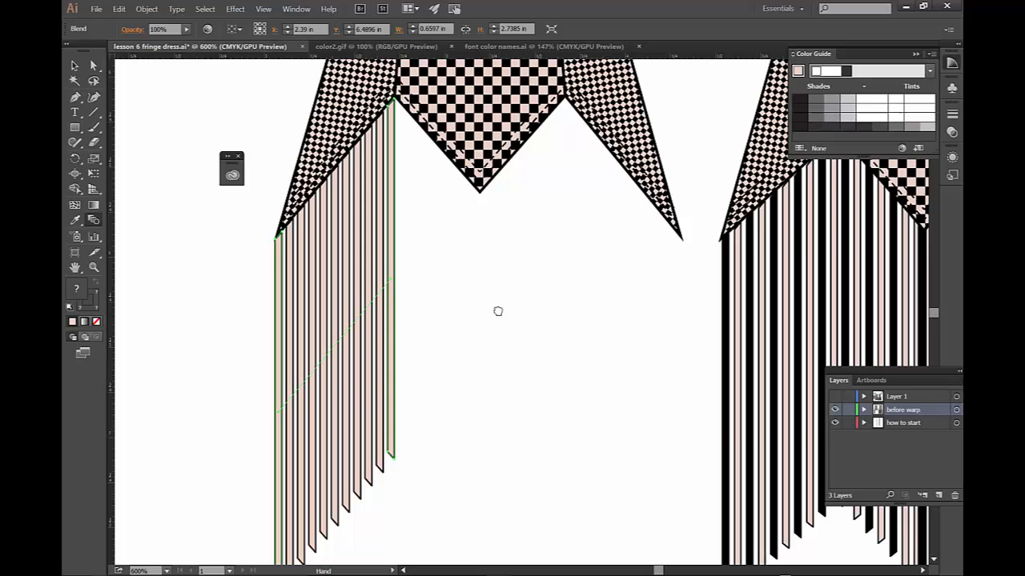
Expand the fringe blend into separate strips with Stroke left unchecked.
{"action": "left_click", "coordinate": [146, 9]}
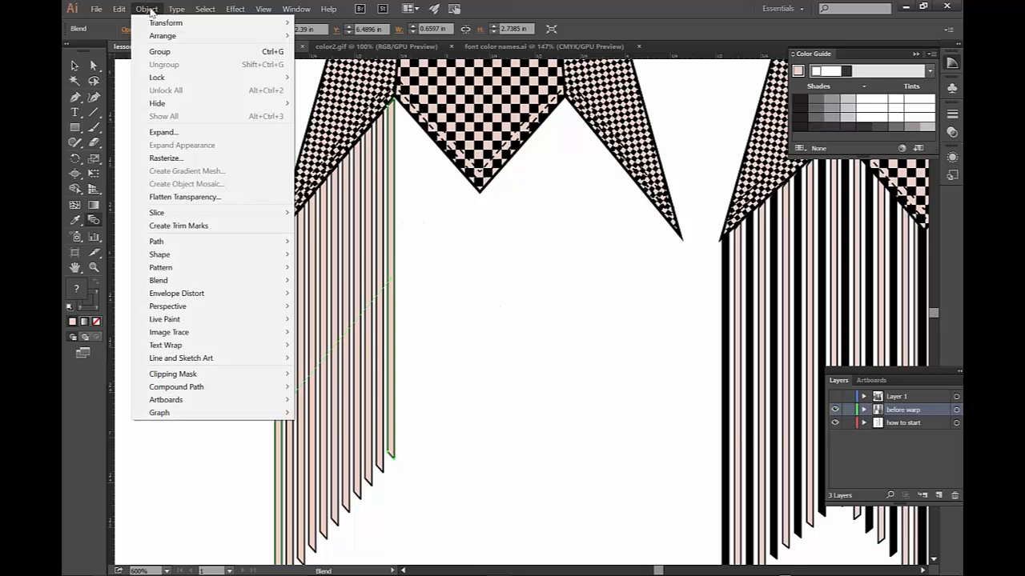
{"action": "left_click", "coordinate": [164, 132]}
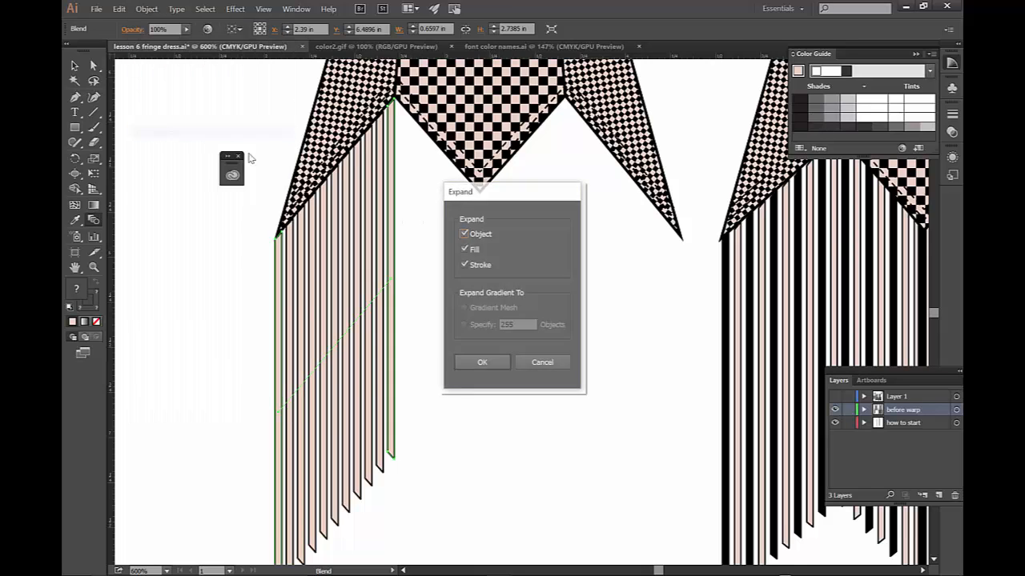
{"action": "mouse_move", "coordinate": [473, 251]}
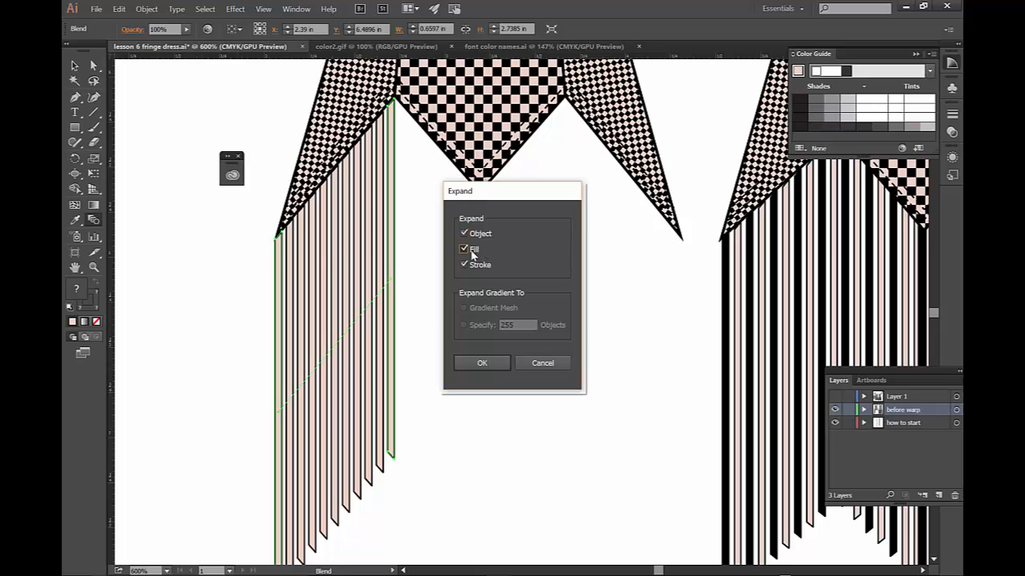
{"action": "left_click", "coordinate": [464, 265]}
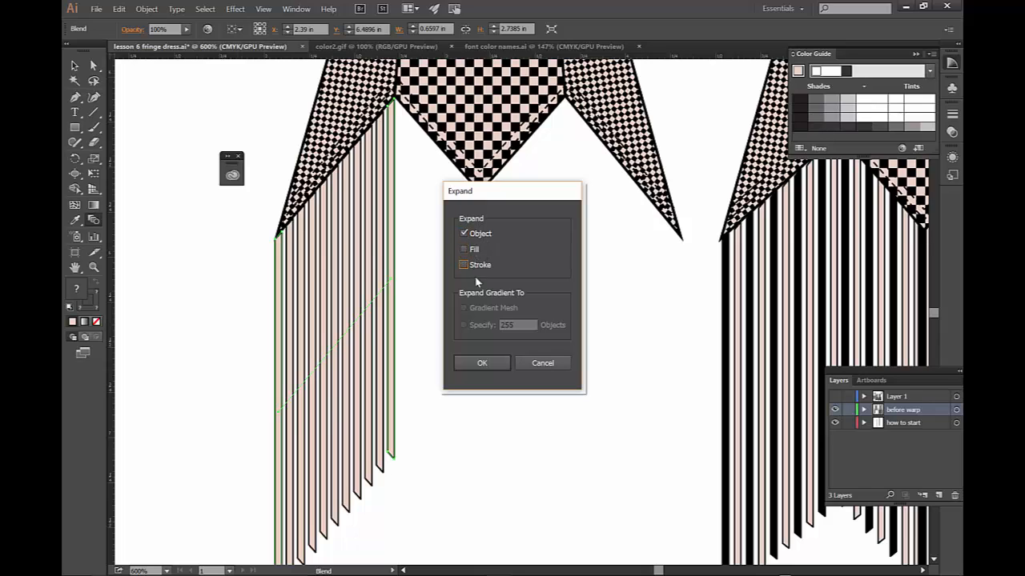
{"action": "left_click", "coordinate": [481, 362]}
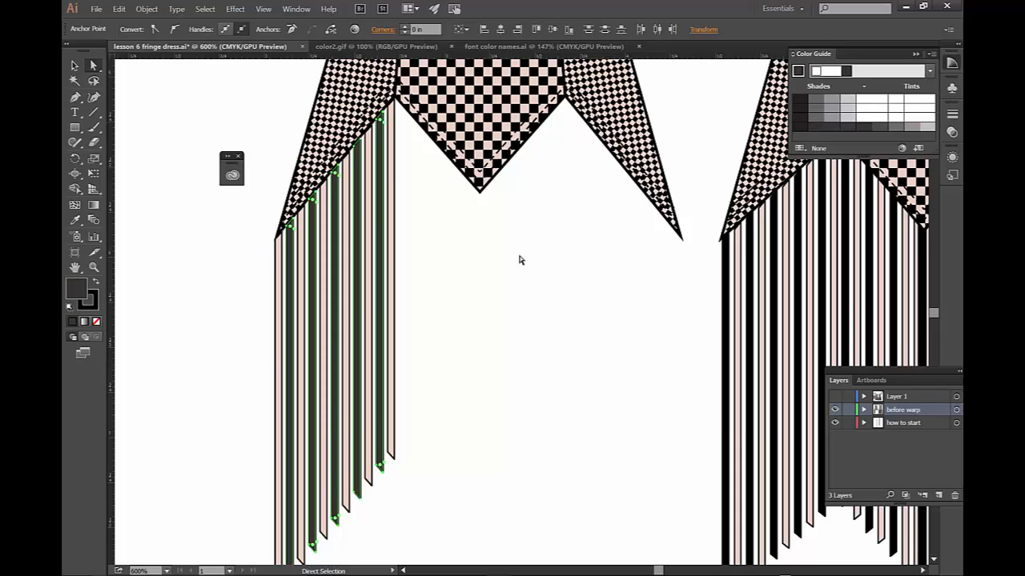
Copy the fringe group and reflect the middle fringe group to form the V.
{"action": "left_click", "coordinate": [75, 65]}
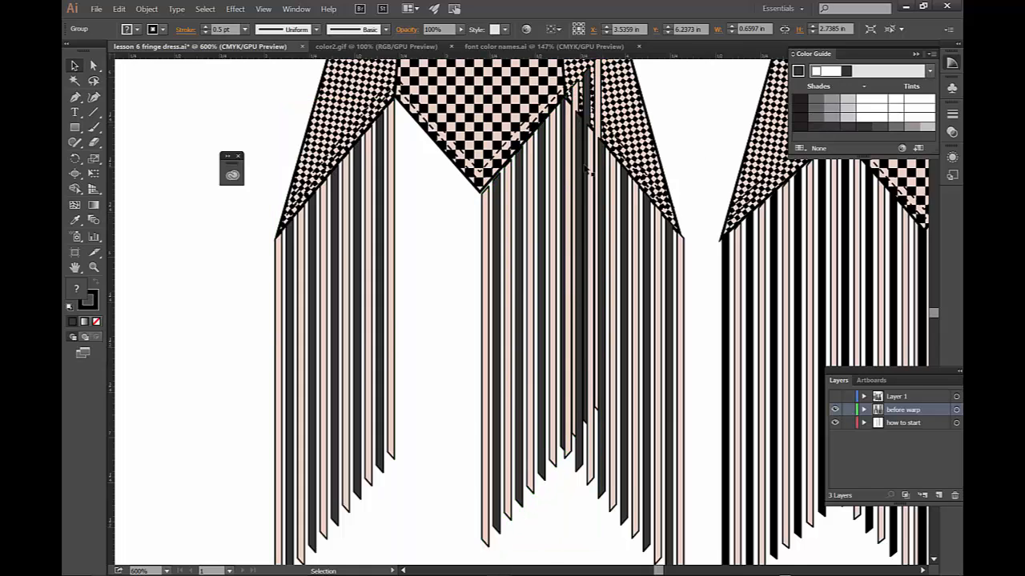
{"action": "left_click", "coordinate": [625, 240]}
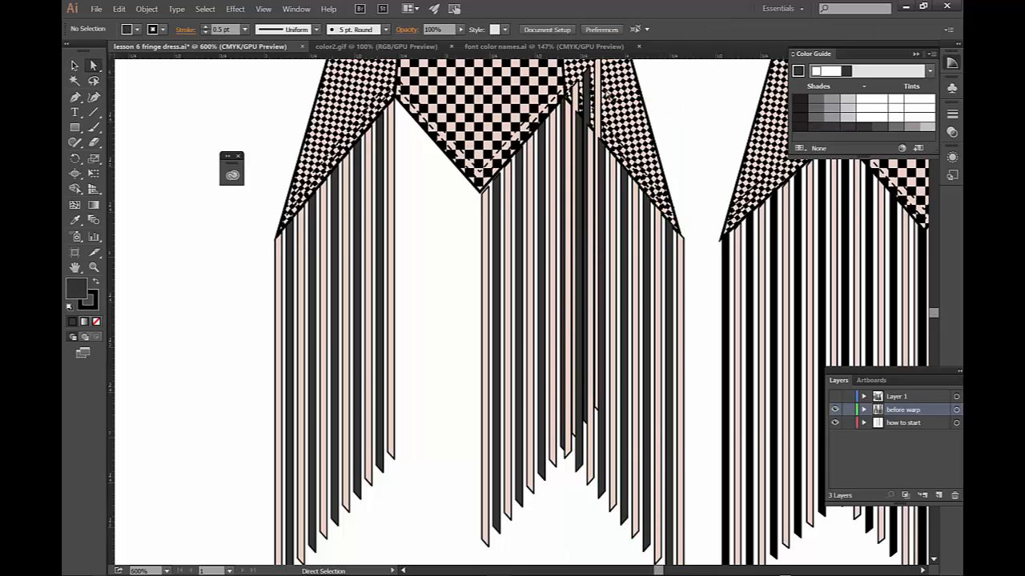
{"action": "left_click", "coordinate": [584, 240]}
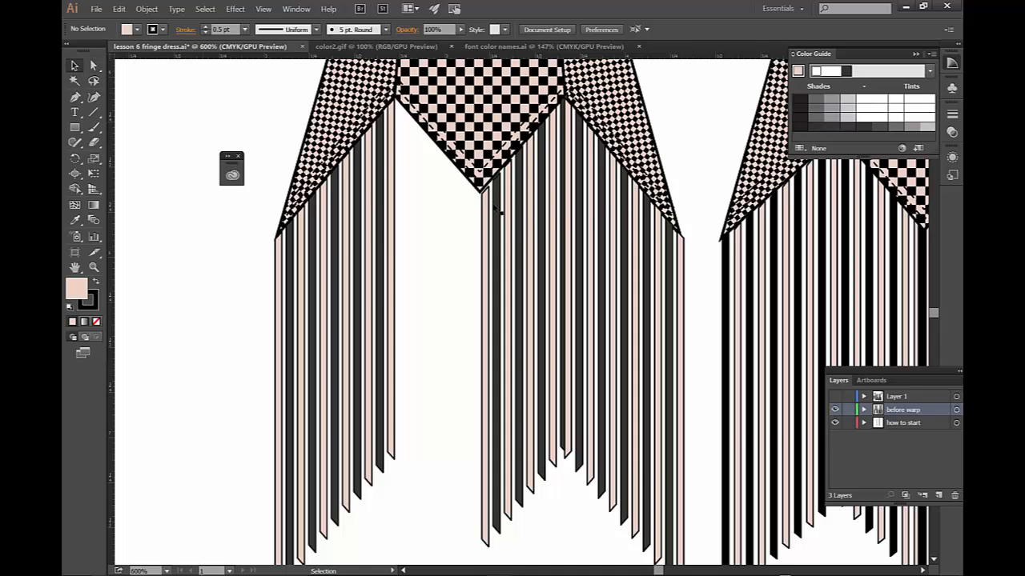
{"action": "left_click", "coordinate": [521, 320]}
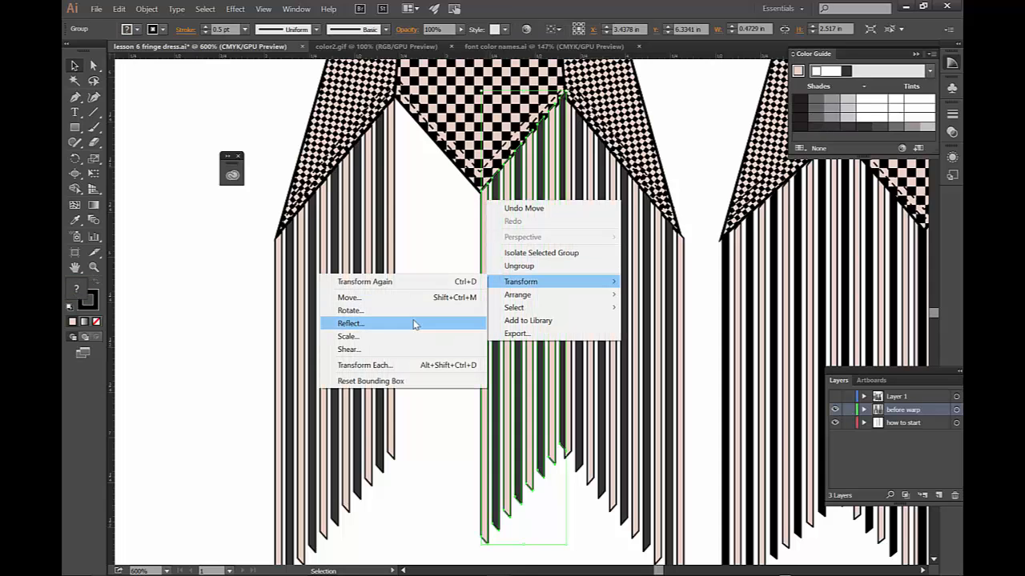
{"action": "left_click", "coordinate": [350, 323]}
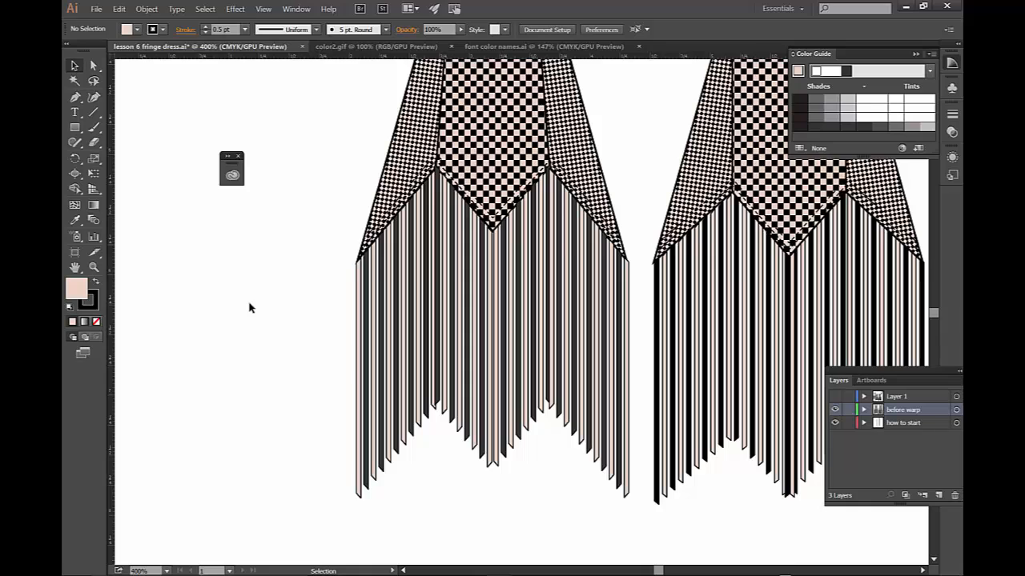
Drag the Pucker Tool across the left dress's fringe to ripple the strips.
{"action": "left_click", "coordinate": [75, 174]}
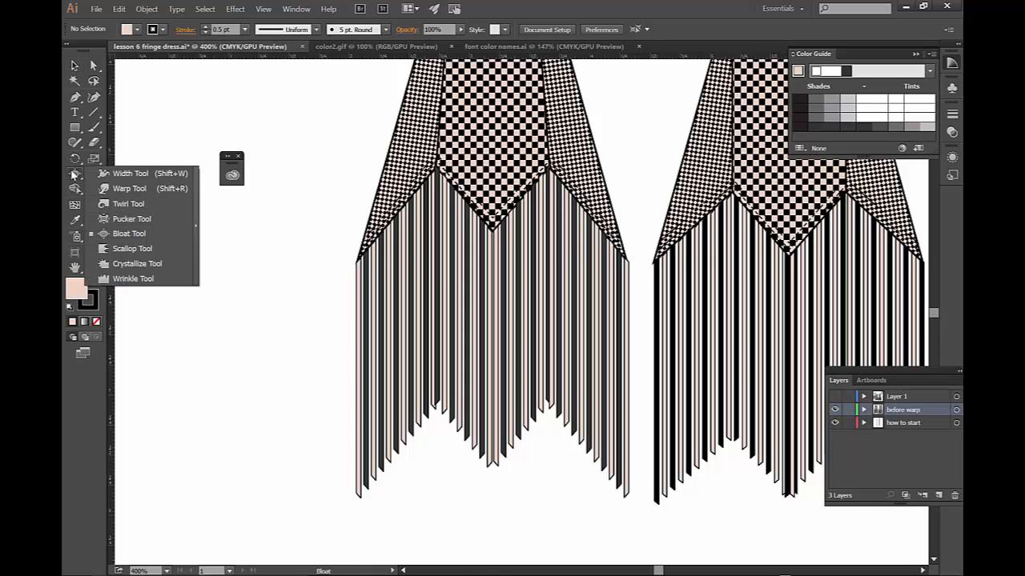
{"action": "mouse_move", "coordinate": [132, 219]}
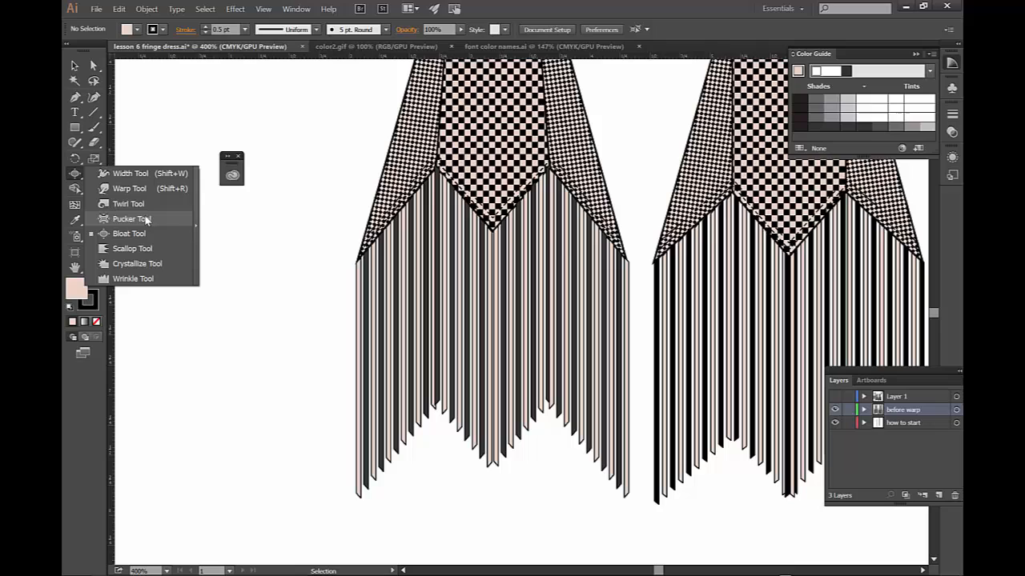
{"action": "mouse_move", "coordinate": [152, 220]}
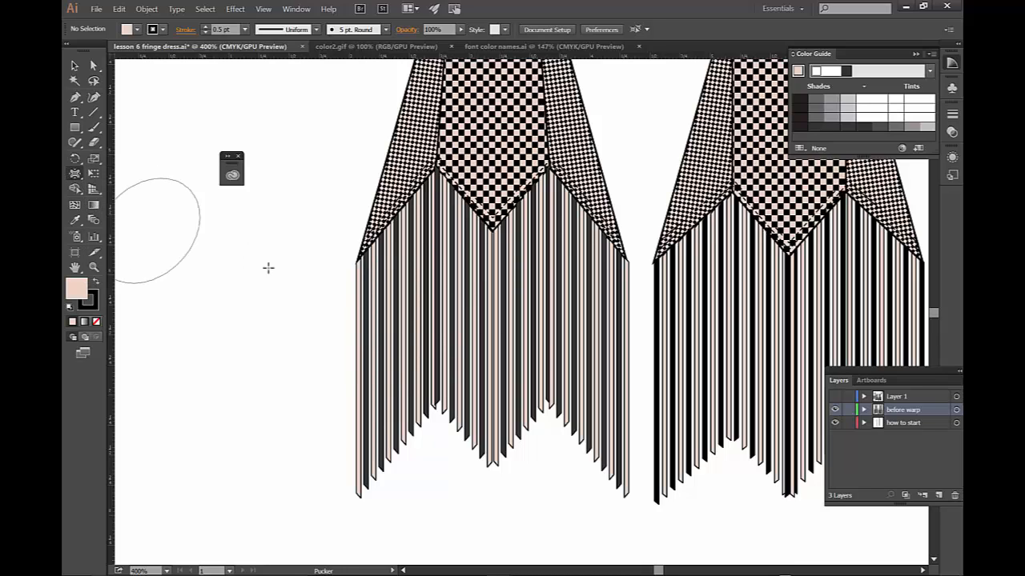
{"action": "left_click_drag", "start_coordinate": [156, 232], "coordinate": [384, 321]}
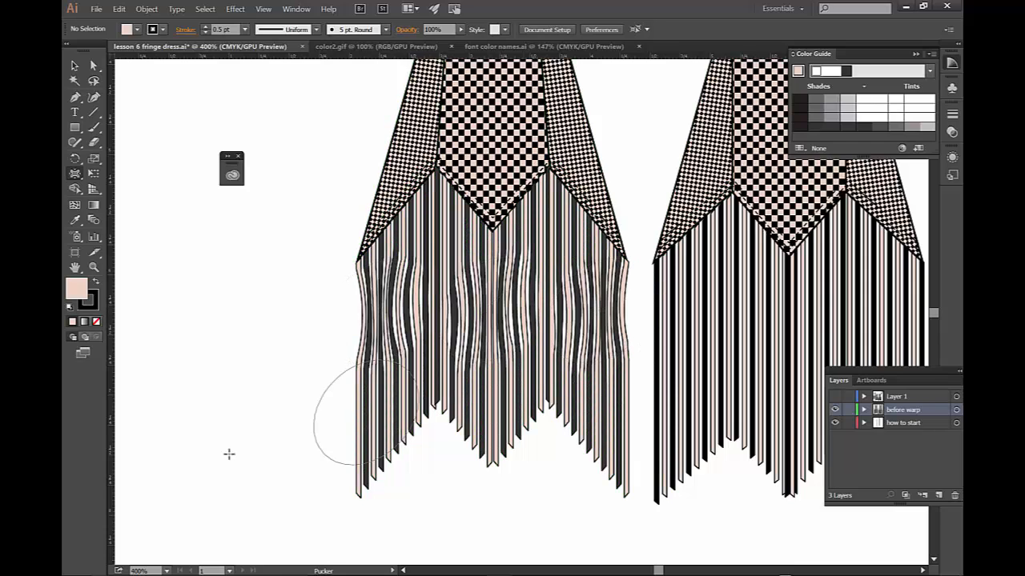
{"action": "left_click", "coordinate": [75, 174]}
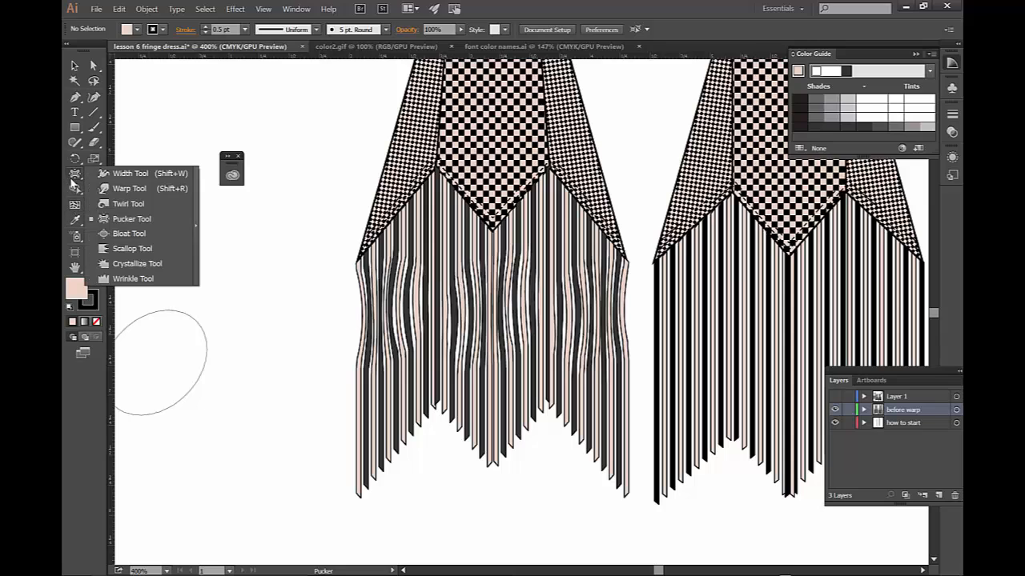
Switch to the Bloat Tool and drag across the left fringe for wider waves.
{"action": "left_click", "coordinate": [129, 233]}
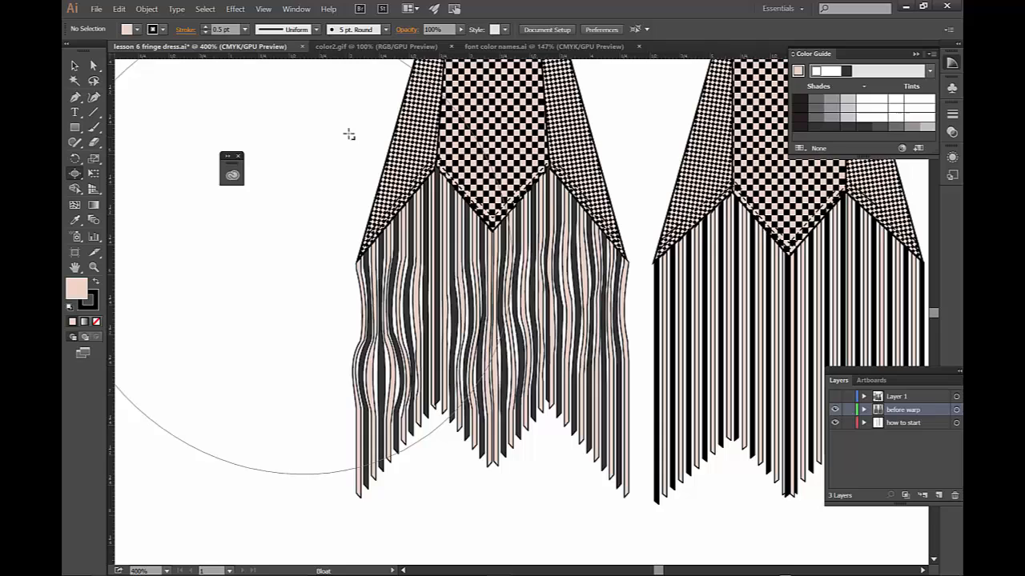
{"action": "left_click_drag", "start_coordinate": [233, 168], "coordinate": [360, 316]}
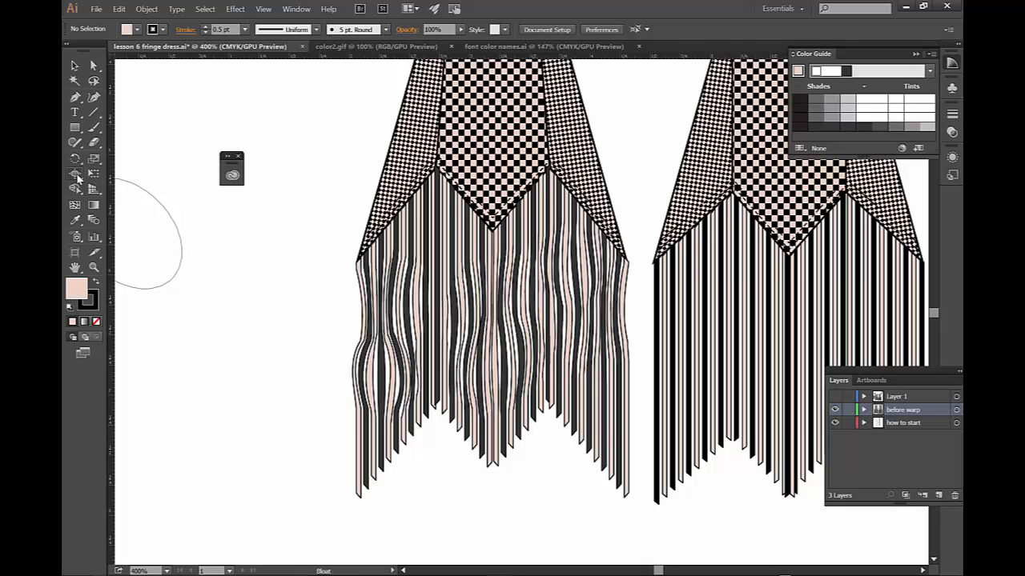
Give the Bloat Tool 1.07 in width, 0.75 in height, -45° angle, 20% intensity.
{"action": "double_click", "coordinate": [74, 175]}
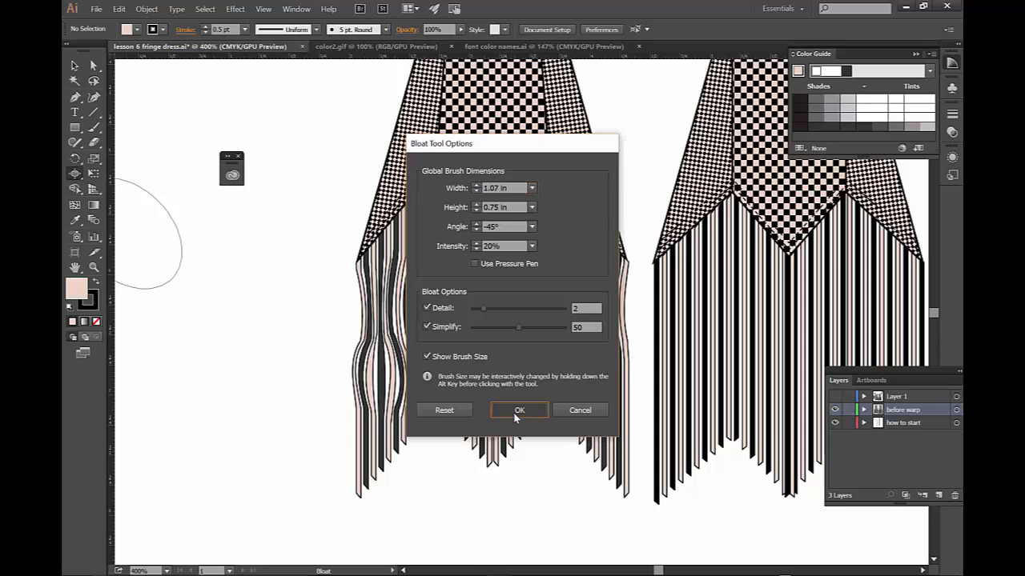
{"action": "left_click", "coordinate": [519, 410]}
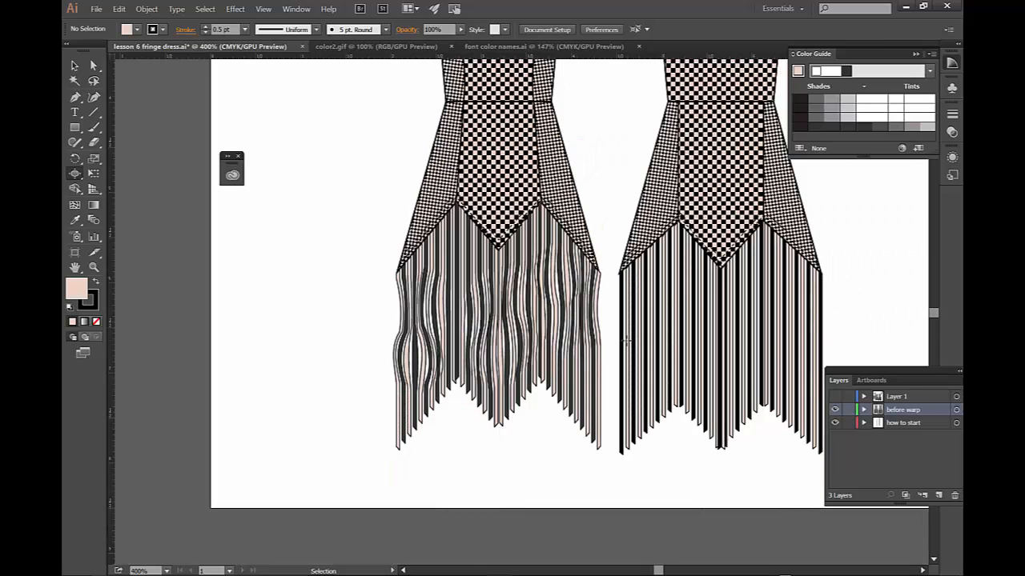